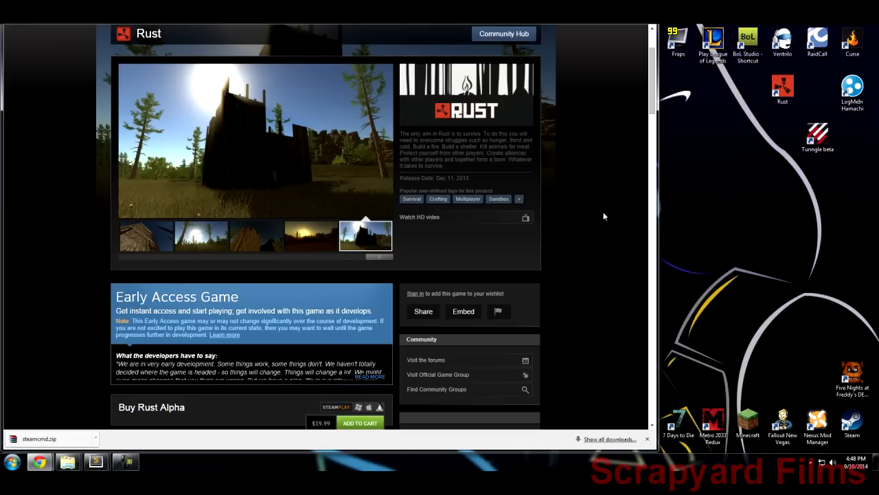
# - Browse three Rust gameplay screenshots on the Steam store page
pyautogui.click(201, 236)
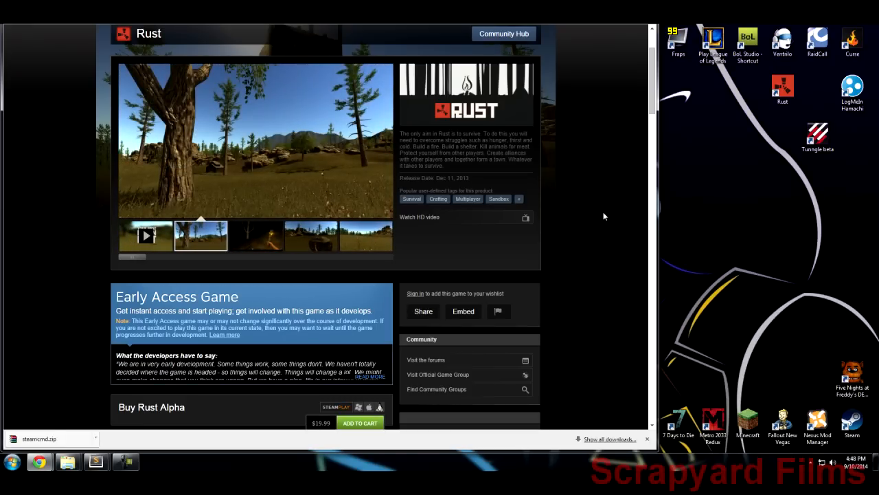
pyautogui.click(255, 236)
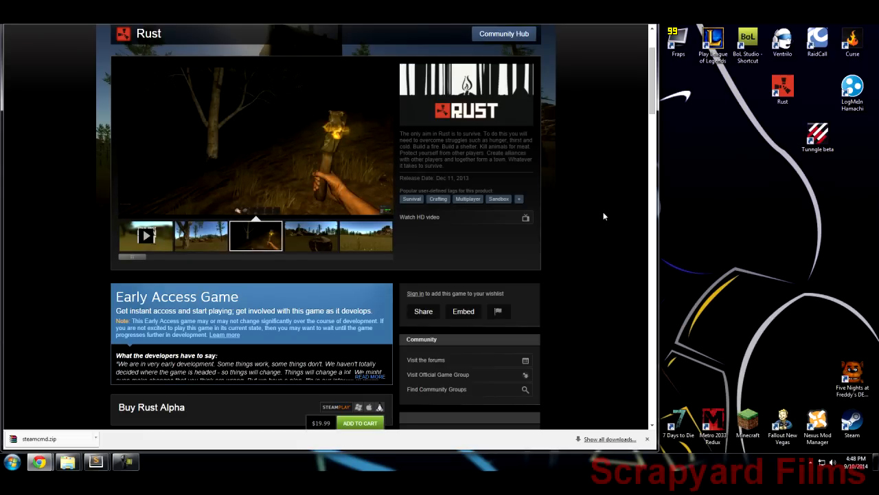
pyautogui.click(310, 235)
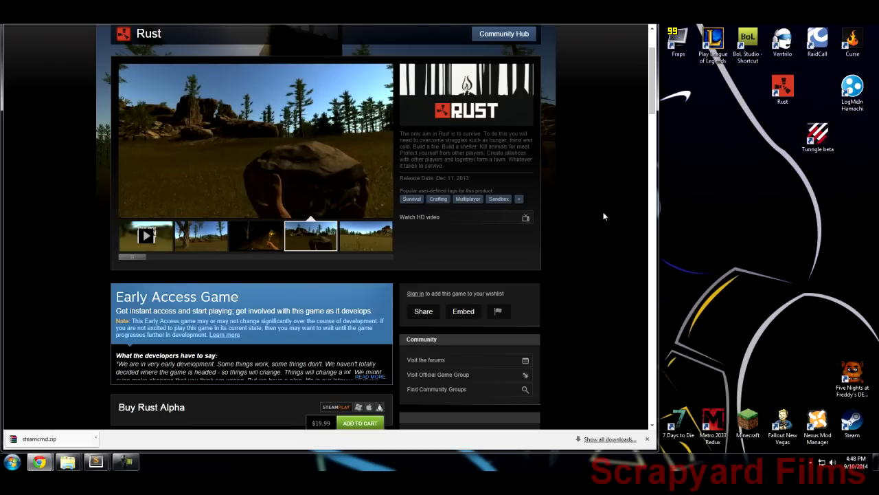
pyautogui.moveTo(584, 199)
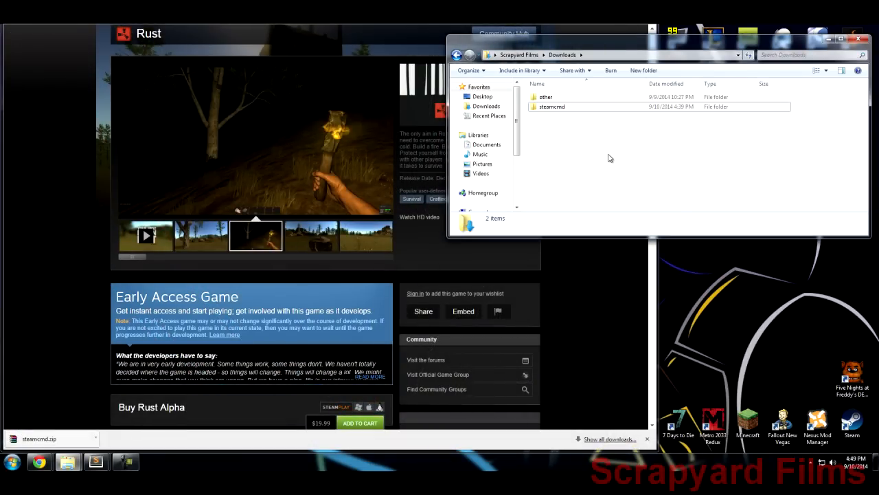
pyautogui.moveTo(550, 121)
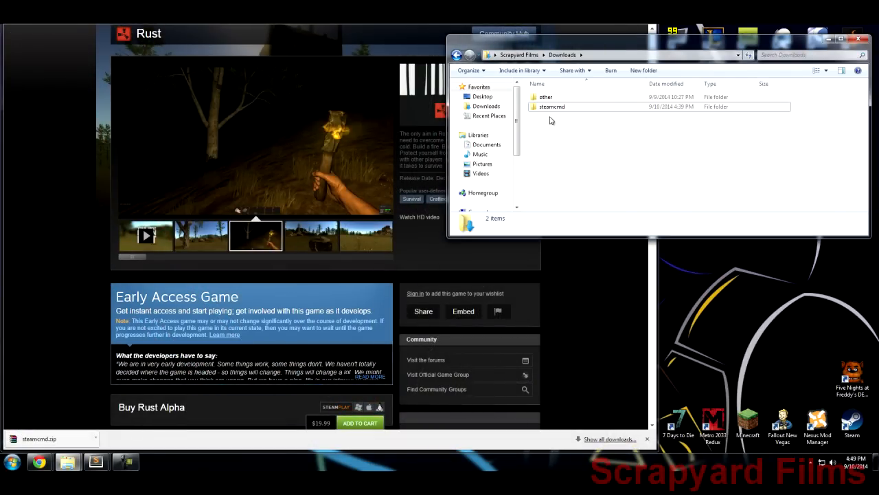
# - Create a SteamCMD folder on the G: drive and move the steamcmd application into it
pyautogui.click(311, 235)
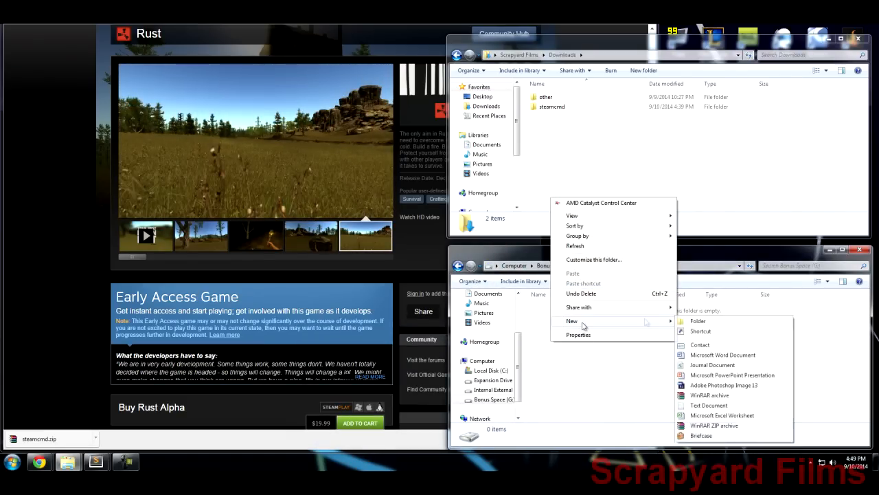
pyautogui.click(697, 321)
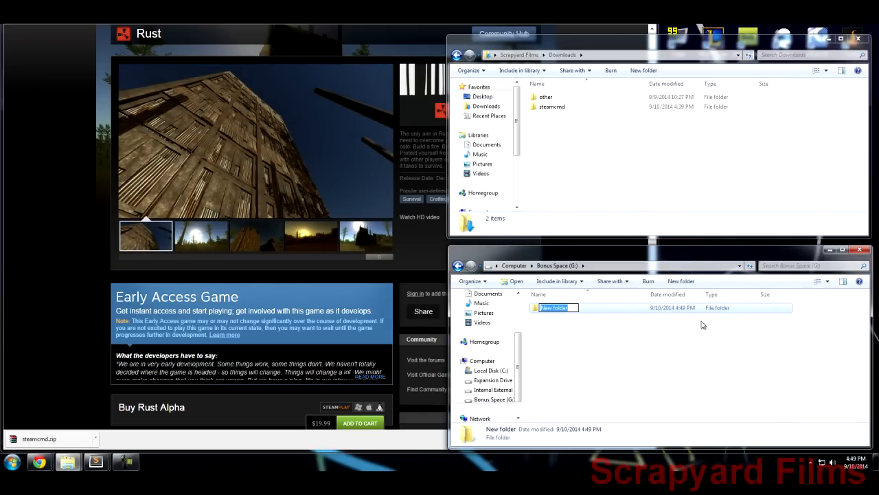
pyautogui.write('Steam')
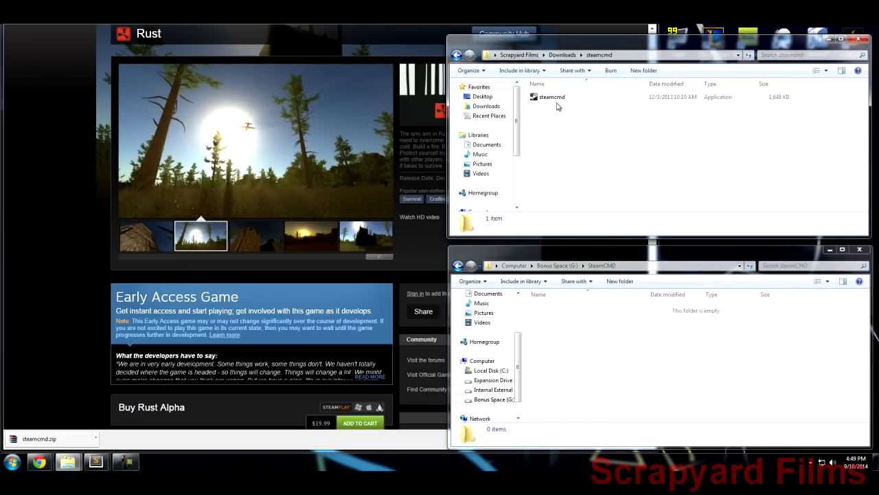
pyautogui.click(552, 96)
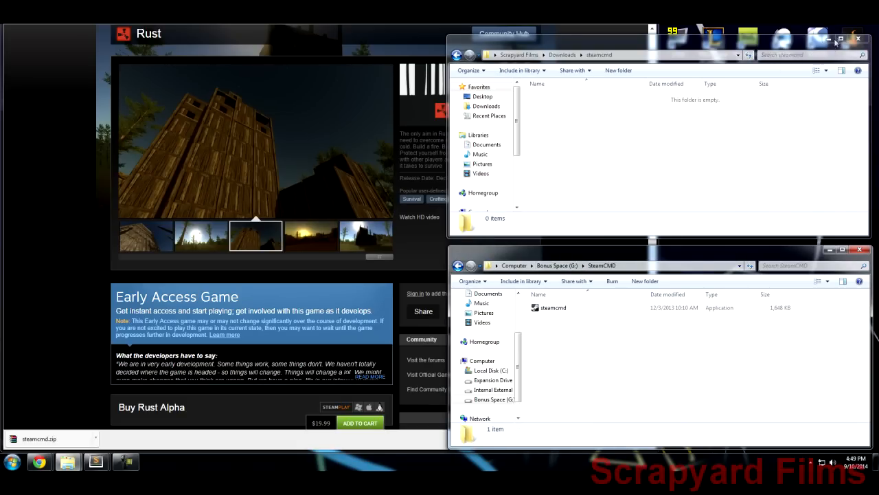
# - Run steamcmd.exe from G:\SteamCMD as administrator so it updates to the Steam> prompt
pyautogui.rightClick(553, 307)
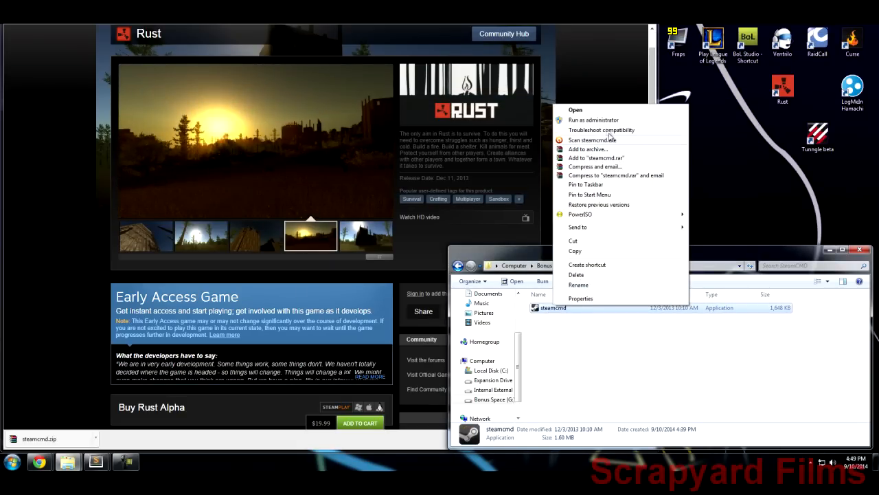
pyautogui.click(575, 110)
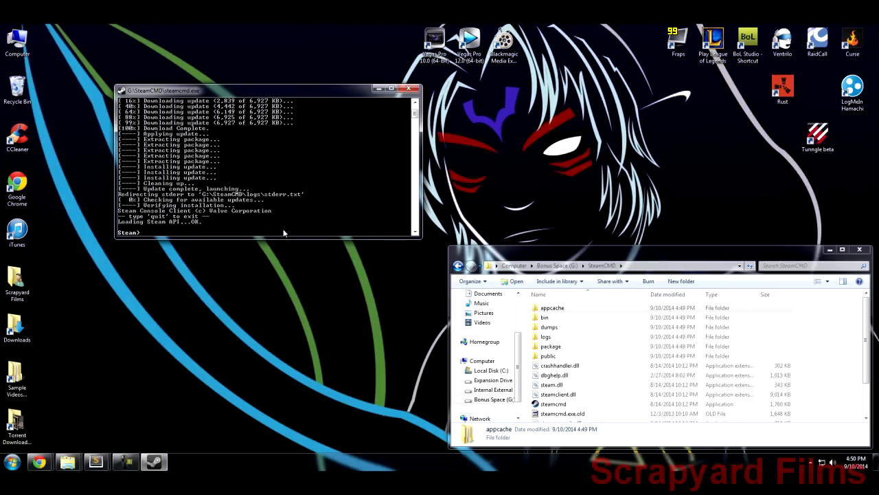
# - Log in anonymously and download app 258550 on the legacy branch
pyautogui.write('login')
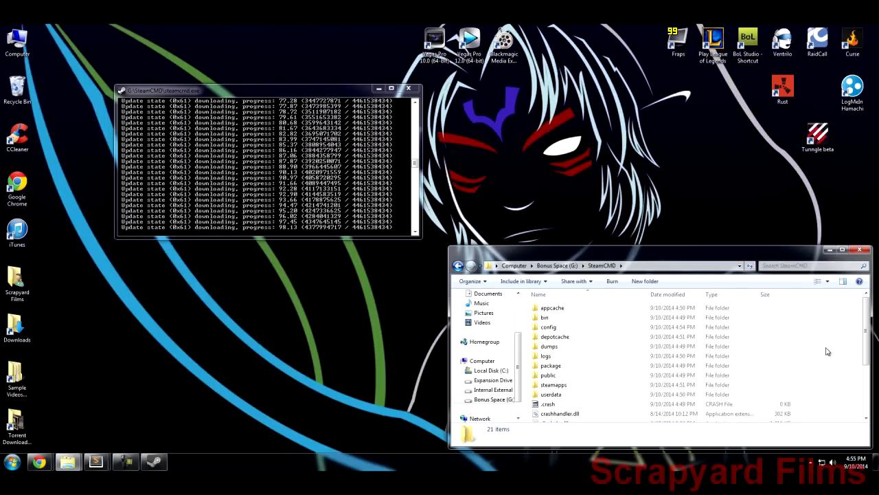
pyautogui.moveTo(768, 346)
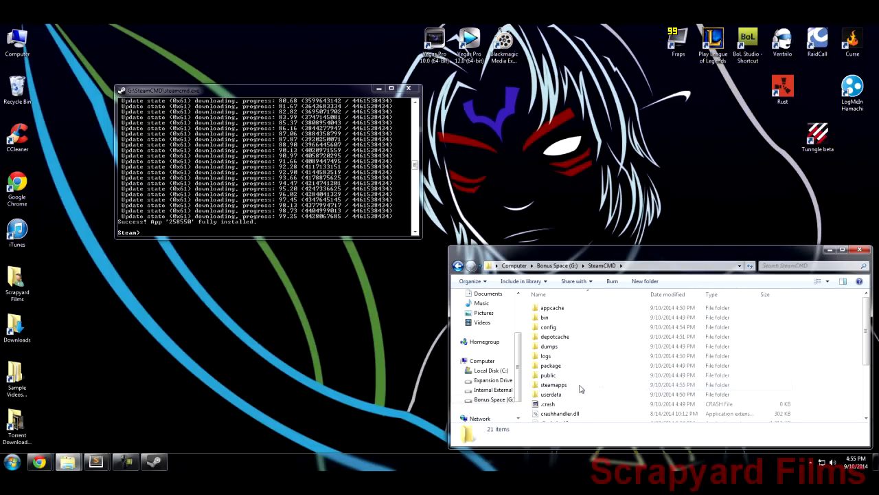
# - Copy the Legacy folder from steamapps\common\rust_dedicated to the root of G:
pyautogui.doubleClick(554, 384)
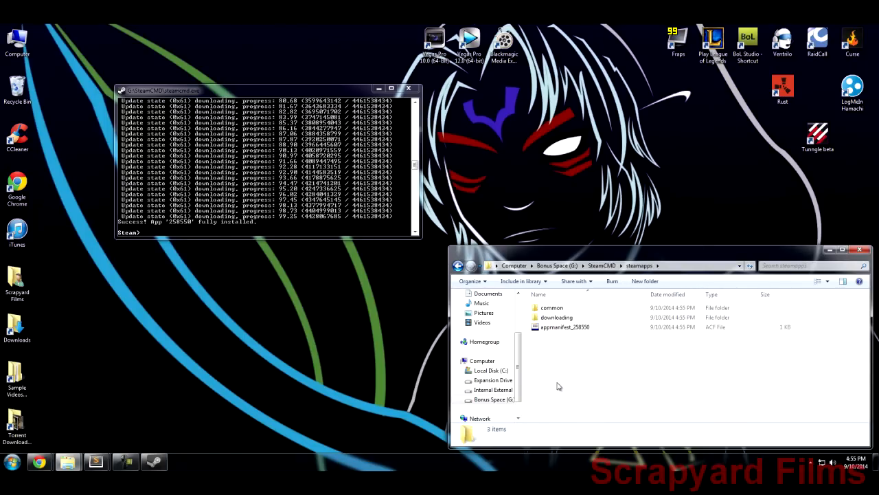
pyautogui.doubleClick(551, 307)
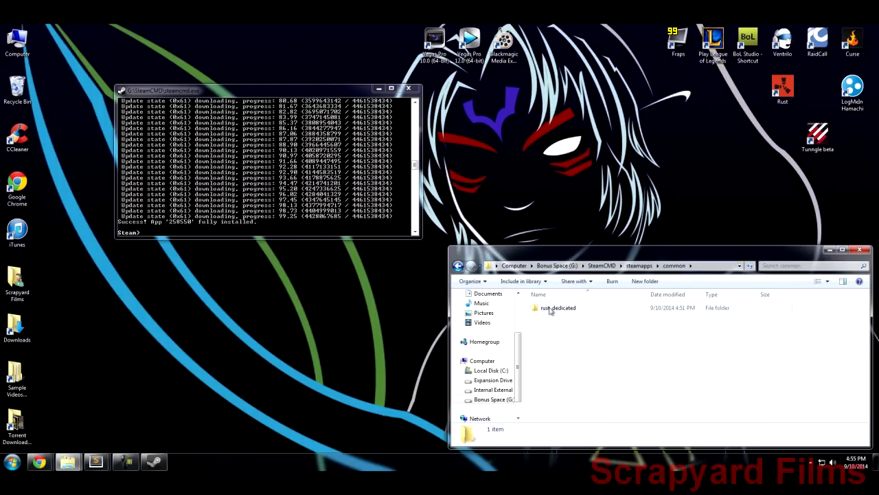
pyautogui.moveTo(551, 314)
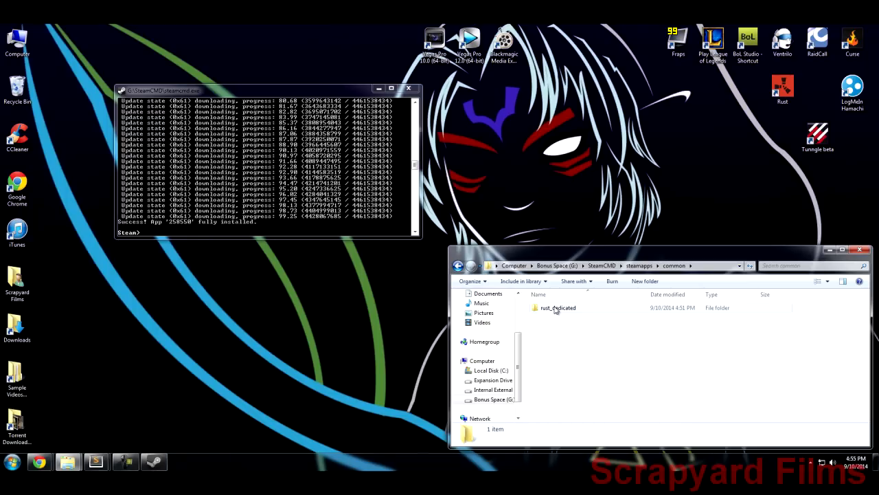
pyautogui.doubleClick(558, 307)
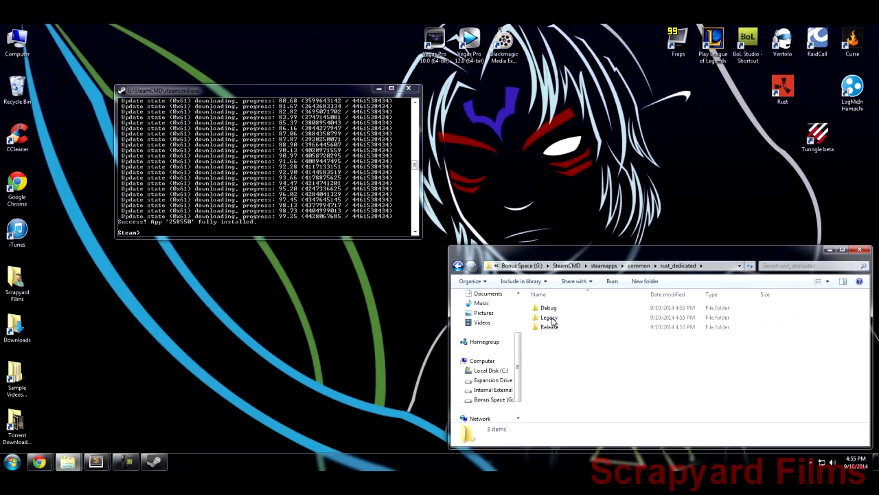
pyautogui.click(548, 317)
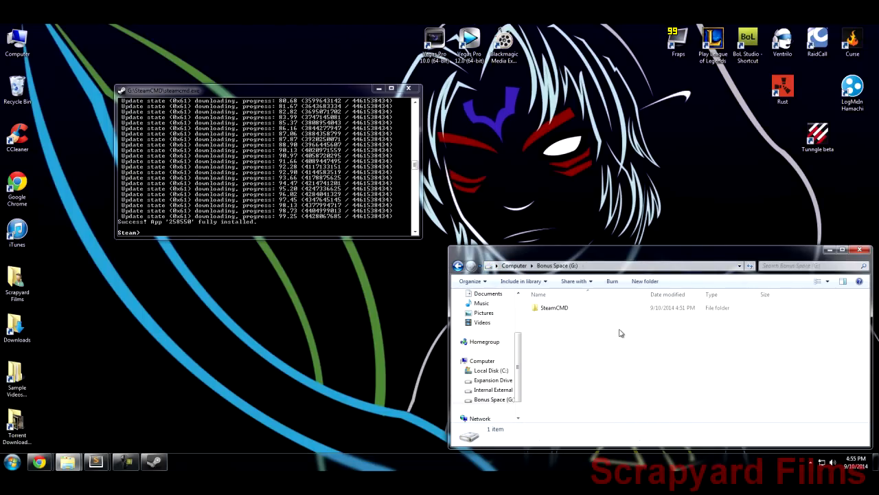
pyautogui.click(644, 280)
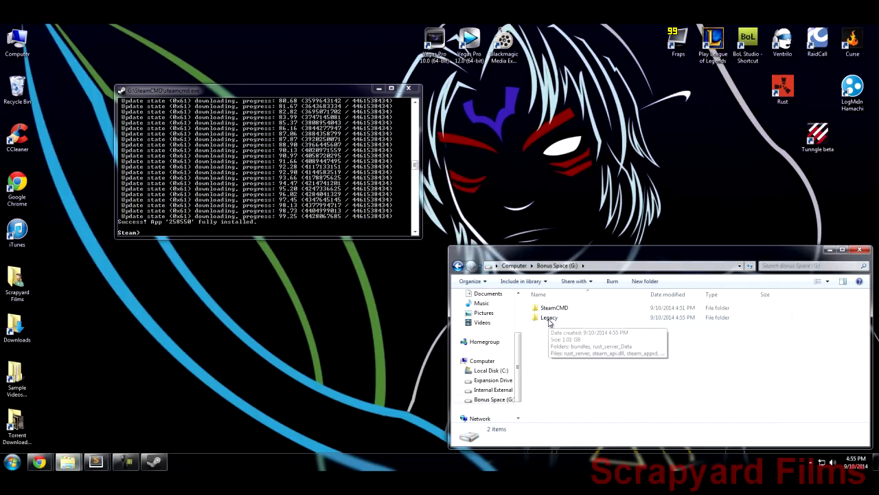
# - Tick 'Run this program as an administrator' in rust_server's Compatibility properties inside G:\Legacy
pyautogui.doubleClick(548, 317)
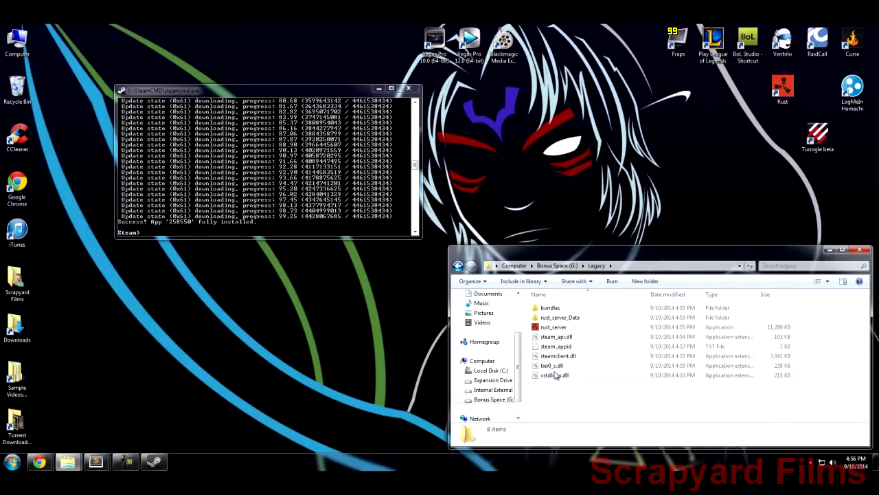
pyautogui.click(553, 326)
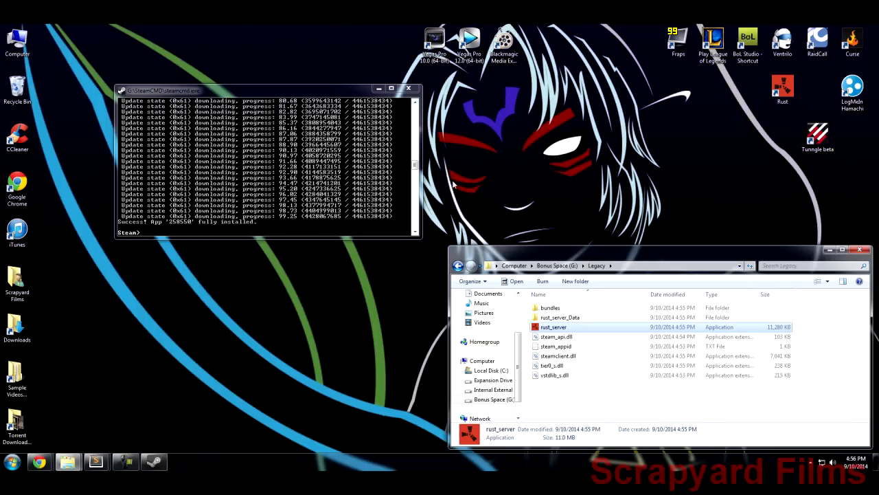
pyautogui.moveTo(553, 319)
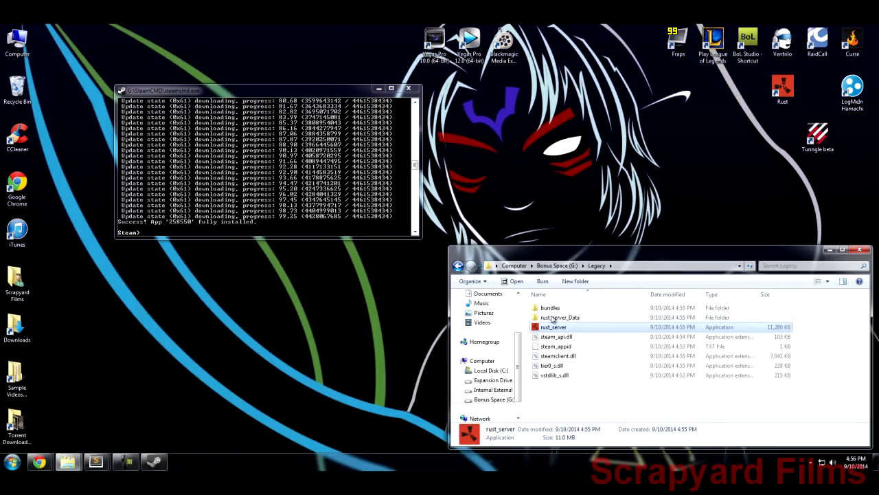
pyautogui.moveTo(550, 308)
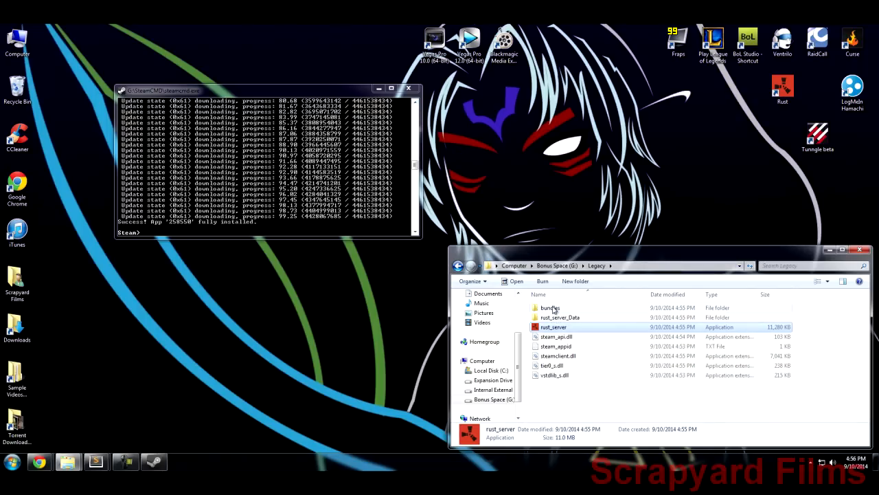
pyautogui.rightClick(553, 326)
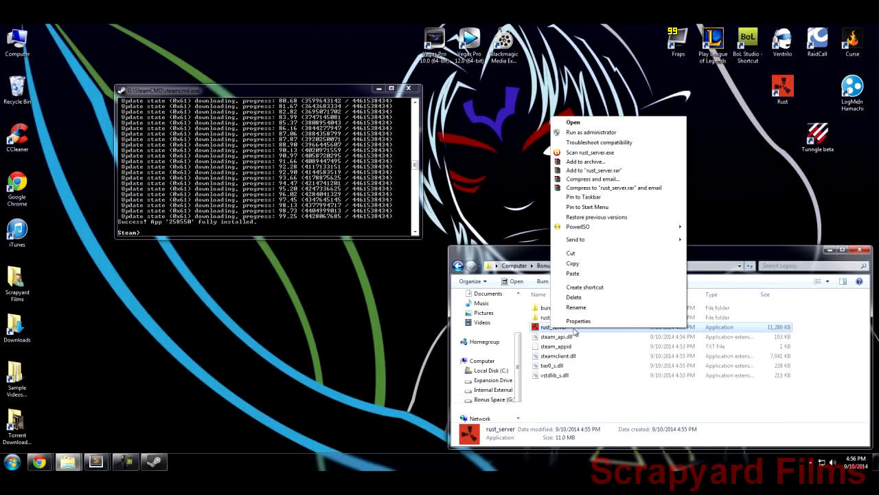
pyautogui.click(578, 321)
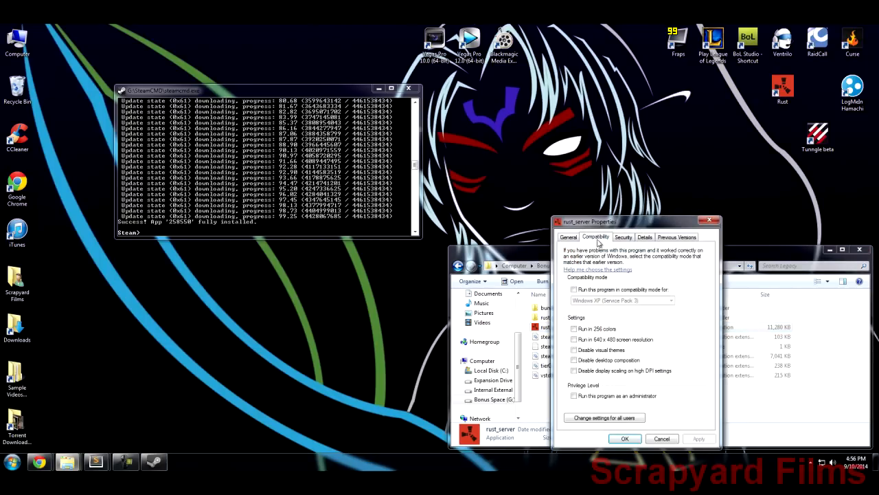
pyautogui.click(574, 395)
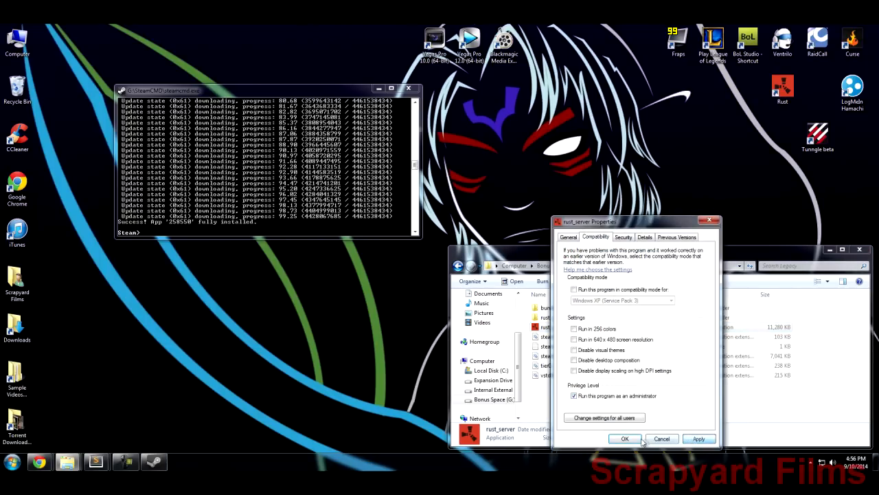
pyautogui.click(625, 438)
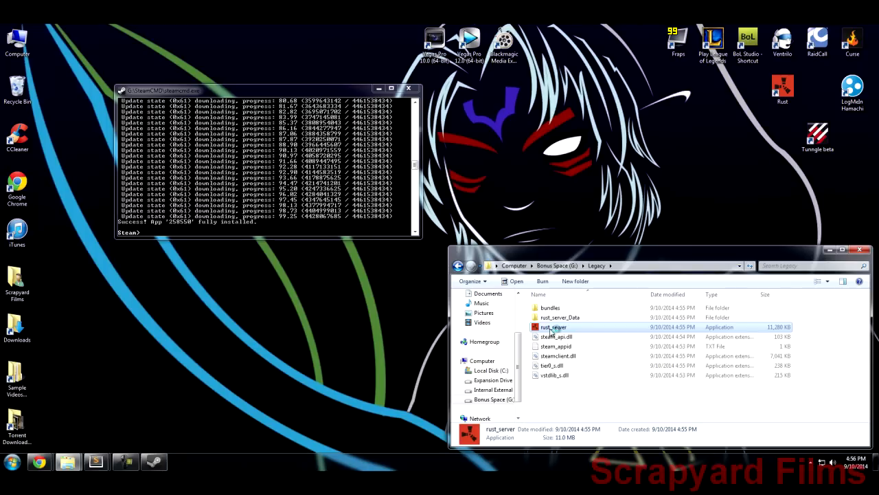
# - Launch rust_server and choose a screen resolution in its launcher
pyautogui.doubleClick(553, 326)
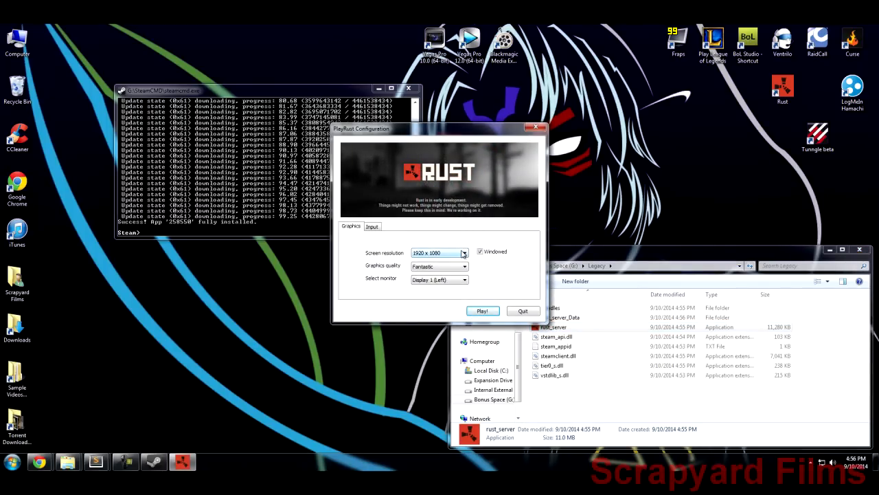
pyautogui.click(464, 252)
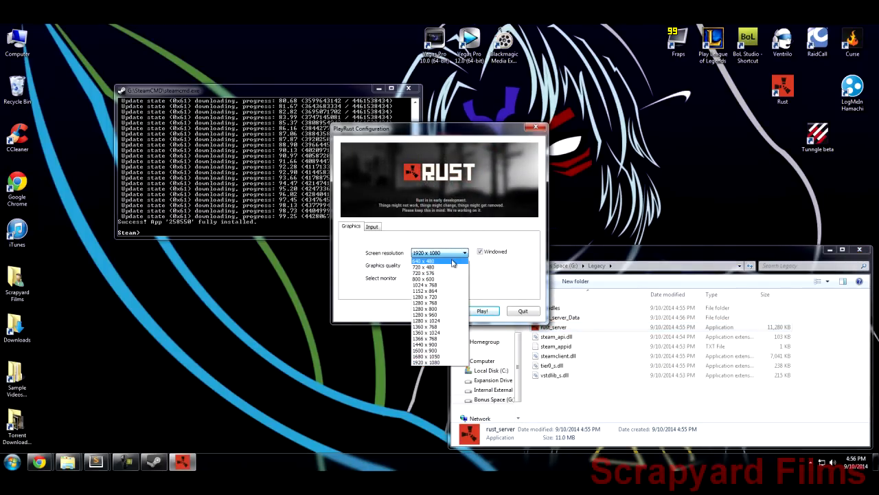
pyautogui.click(482, 310)
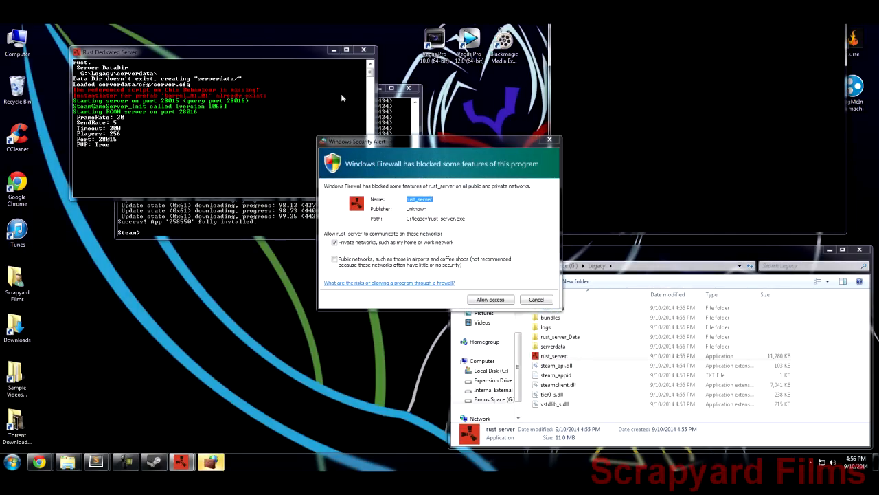
# - Allow the server through the firewall on public networks, then shut it down
pyautogui.click(334, 258)
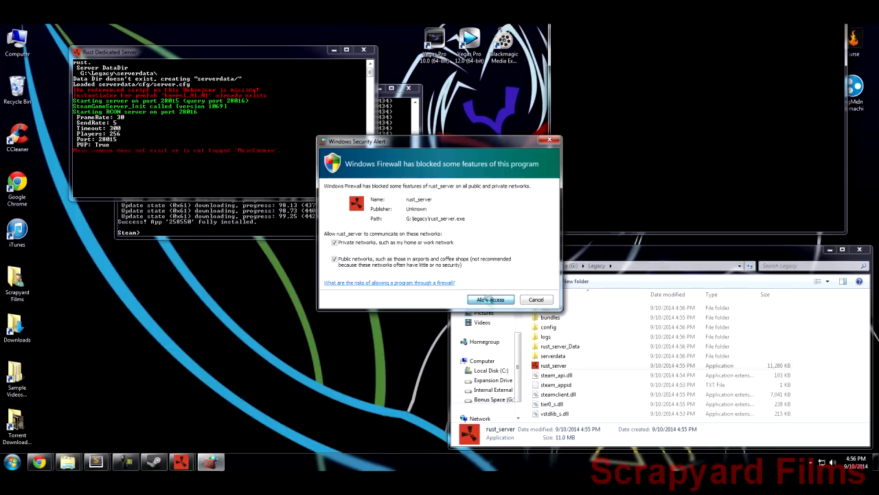
pyautogui.click(490, 299)
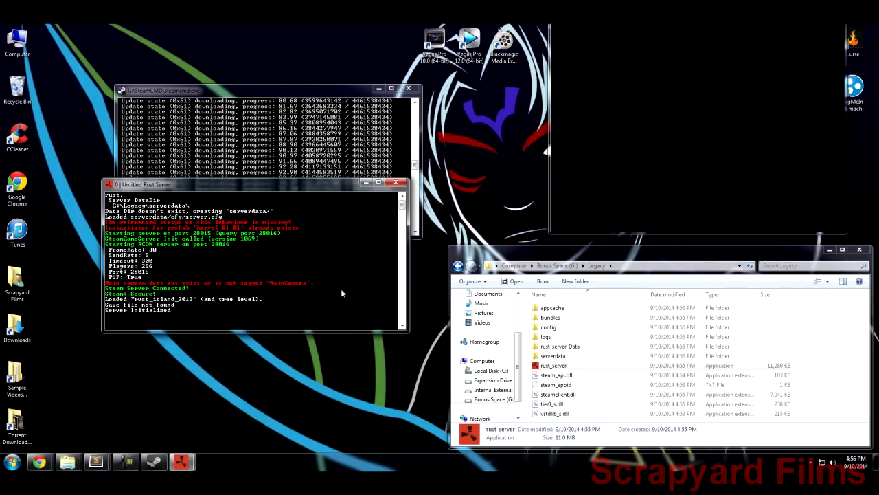
pyautogui.moveTo(162, 317)
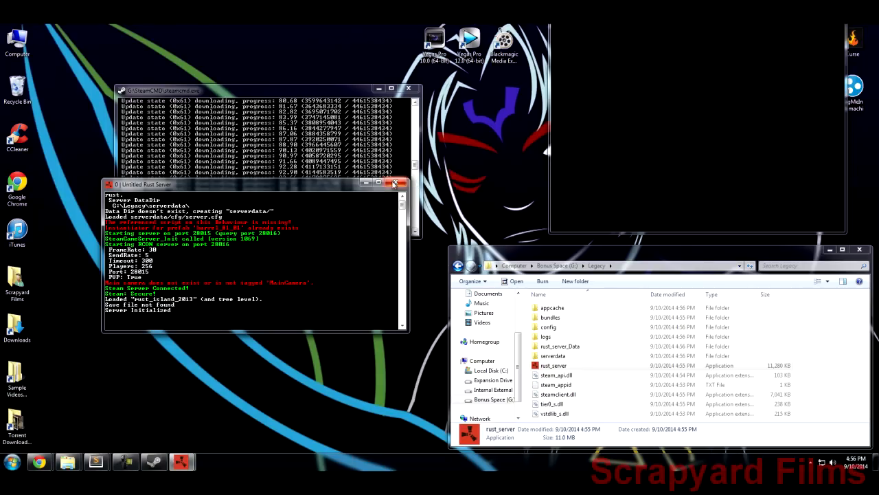
pyautogui.click(396, 183)
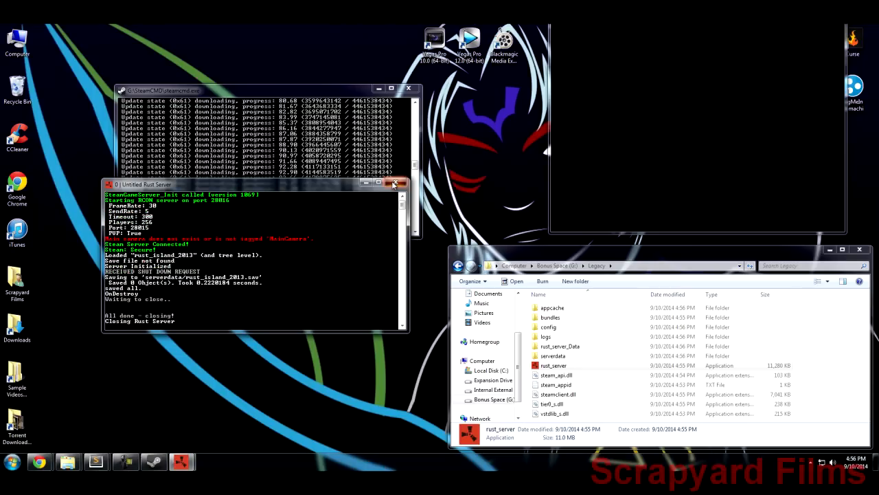
pyautogui.moveTo(632, 116)
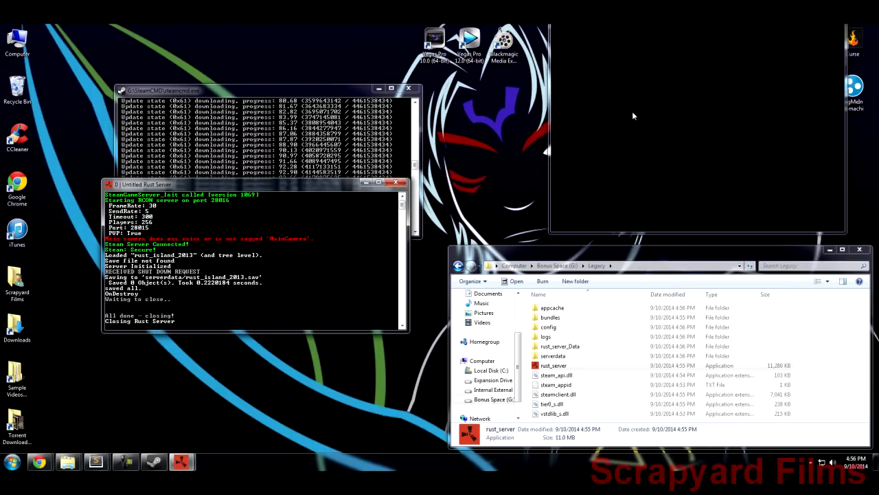
# - Return to Explorer and select the newly generated logs folder in G:\Legacy
pyautogui.click(403, 182)
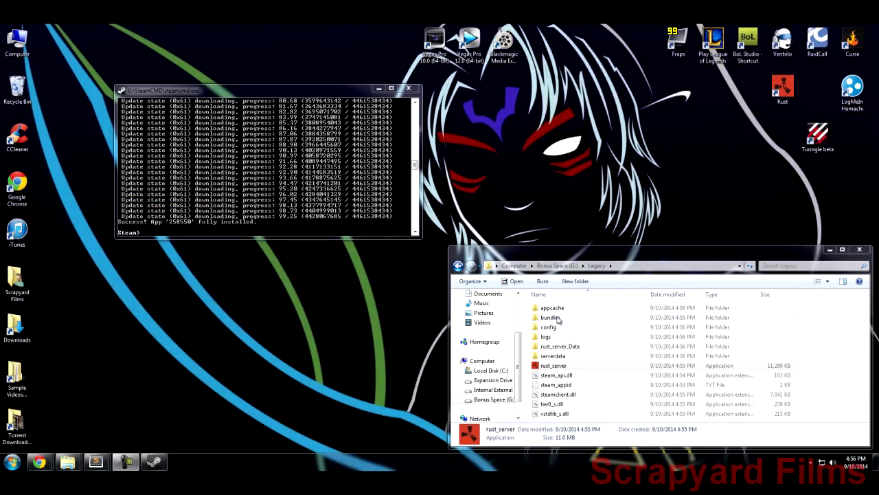
pyautogui.click(546, 337)
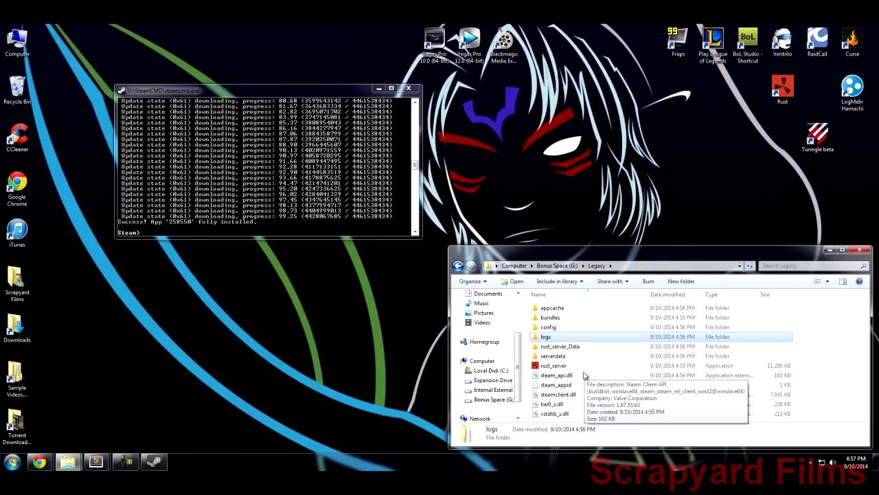
pyautogui.moveTo(577, 340)
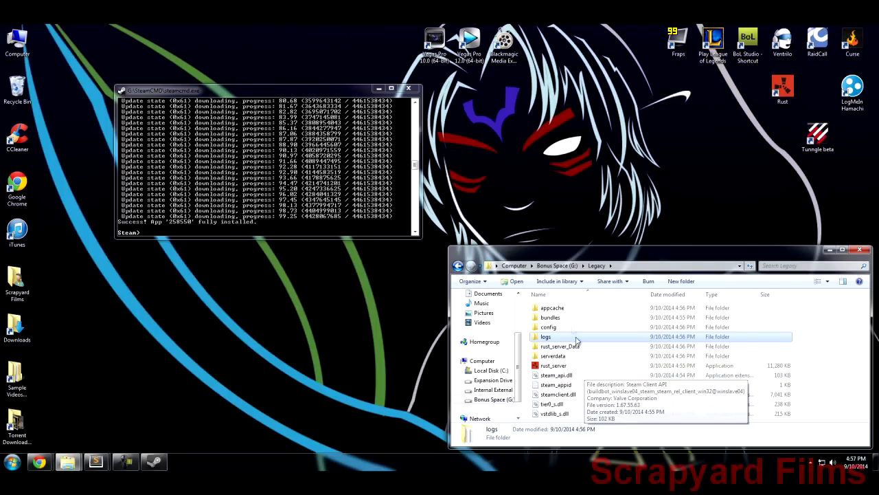